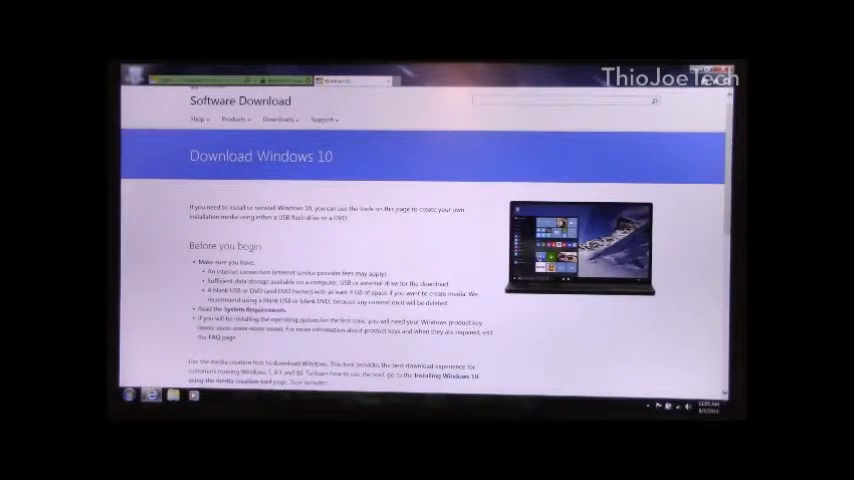
# Step: Scroll the Download Windows 10 page down to the 32-bit and 64-bit 'Download tool now' buttons
pyautogui.scroll(-3)
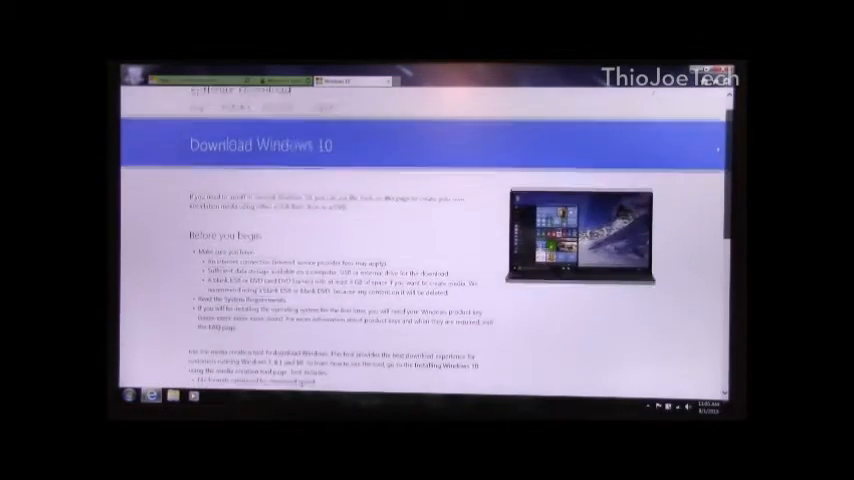
pyautogui.scroll(-3)
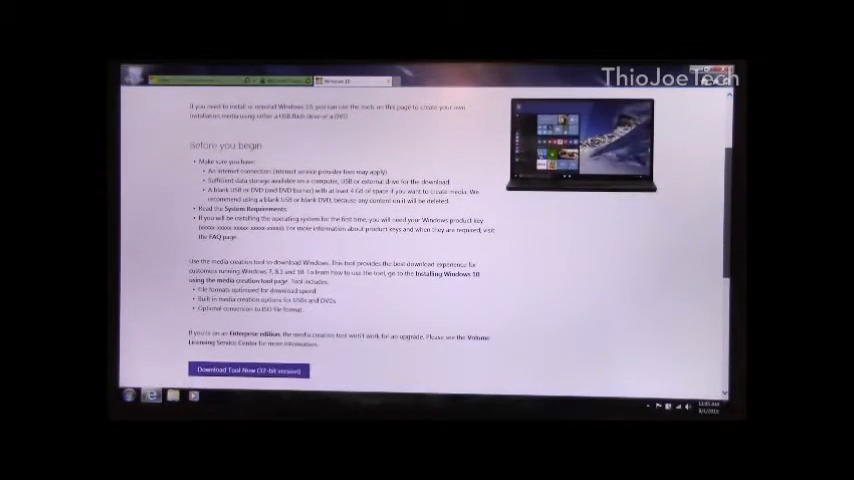
pyautogui.scroll(-3)
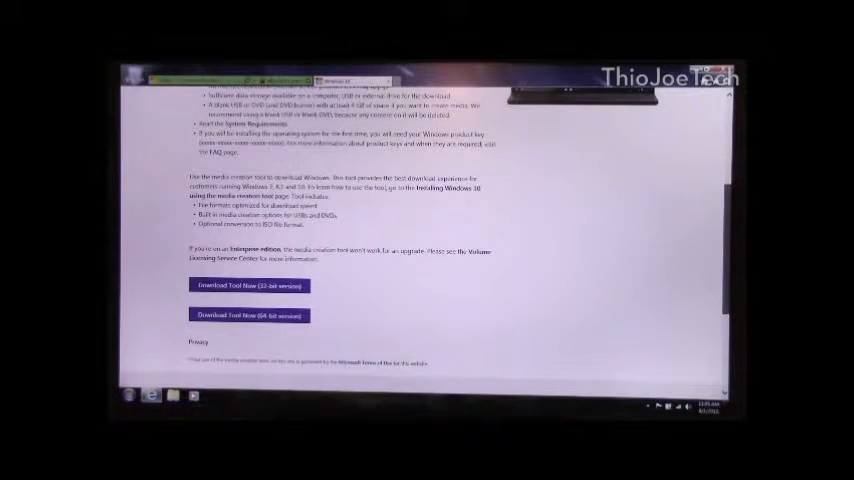
pyautogui.scroll(-3)
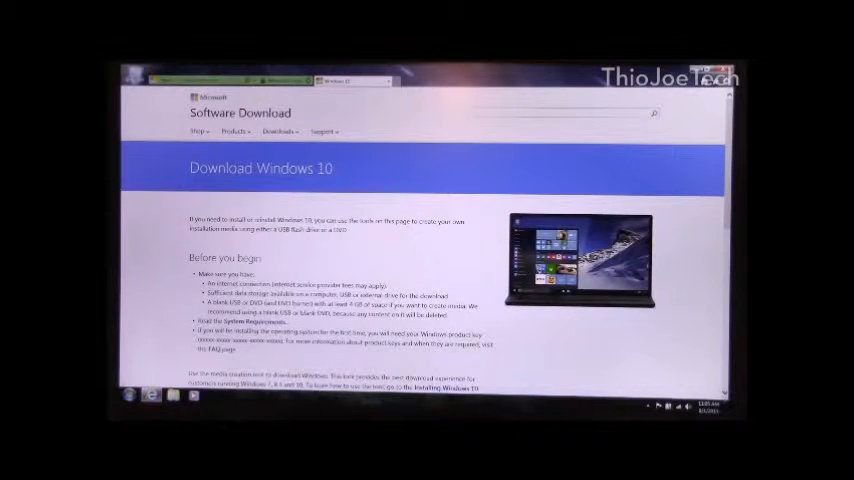
pyautogui.scroll(-3)
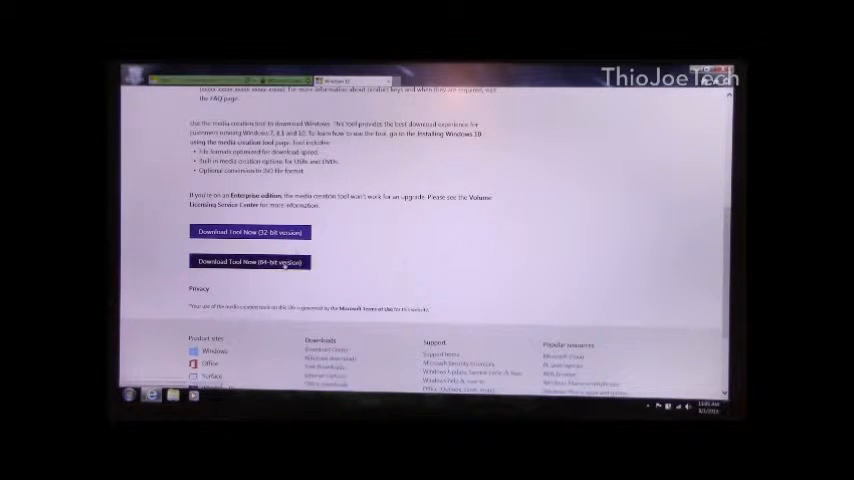
# Step: Download and run the 64-bit media creation tool, choosing 'Create installation media for another PC'
pyautogui.click(248, 262)
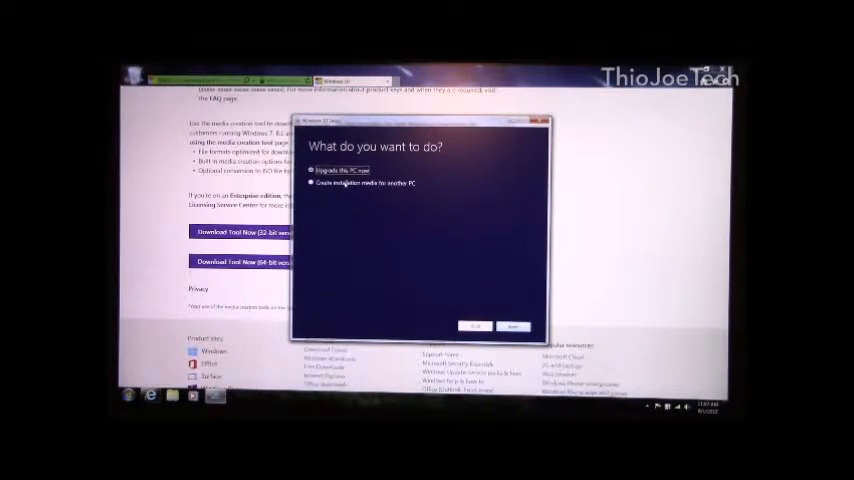
pyautogui.click(312, 184)
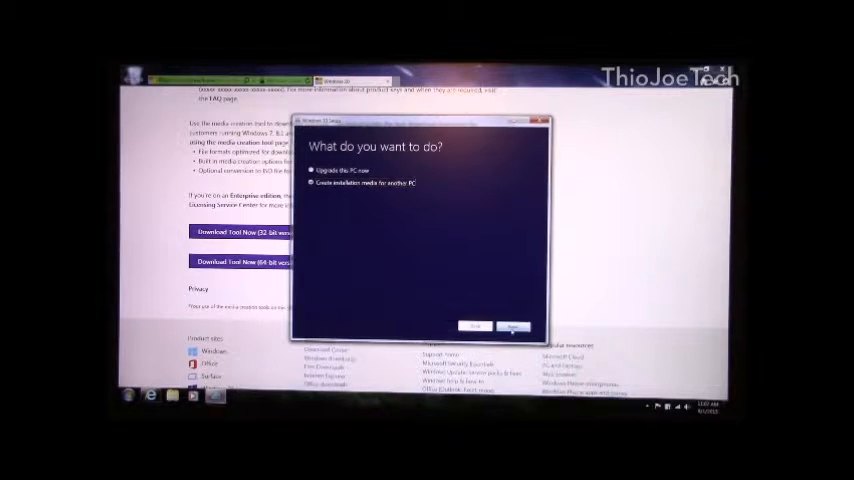
# Step: Choose the installation language, Windows edition and architecture from their dropdowns
pyautogui.click(512, 326)
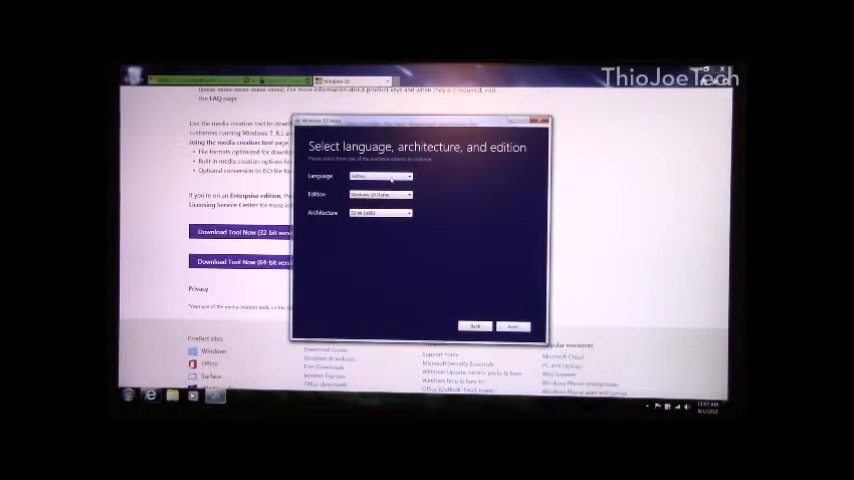
pyautogui.click(404, 176)
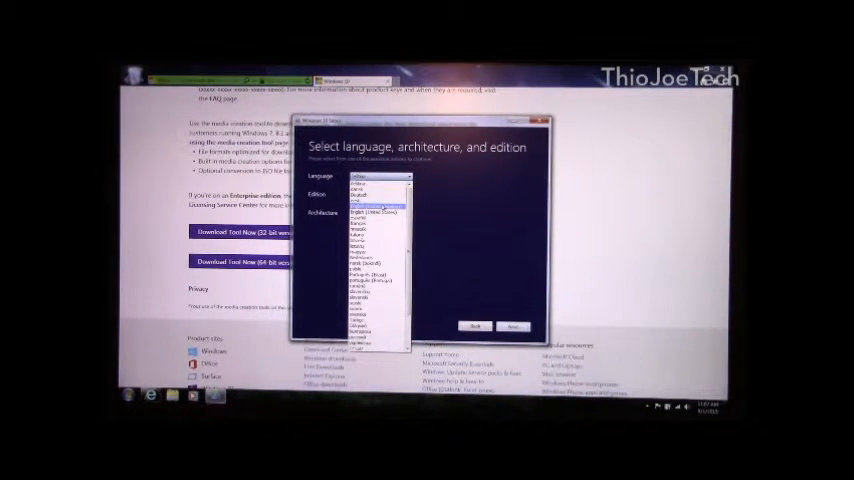
pyautogui.click(378, 190)
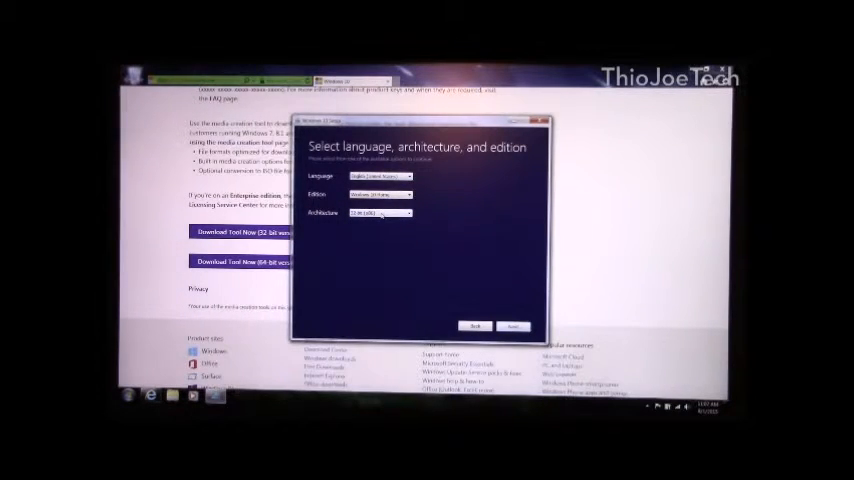
pyautogui.click(380, 192)
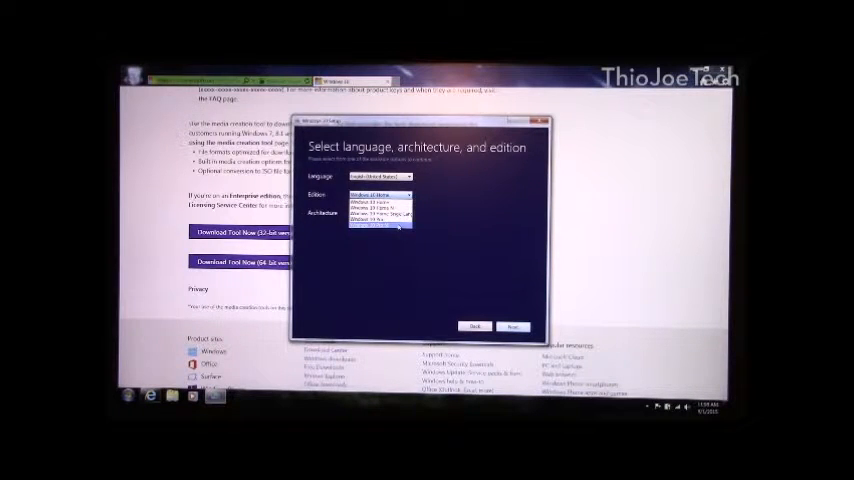
pyautogui.click(378, 210)
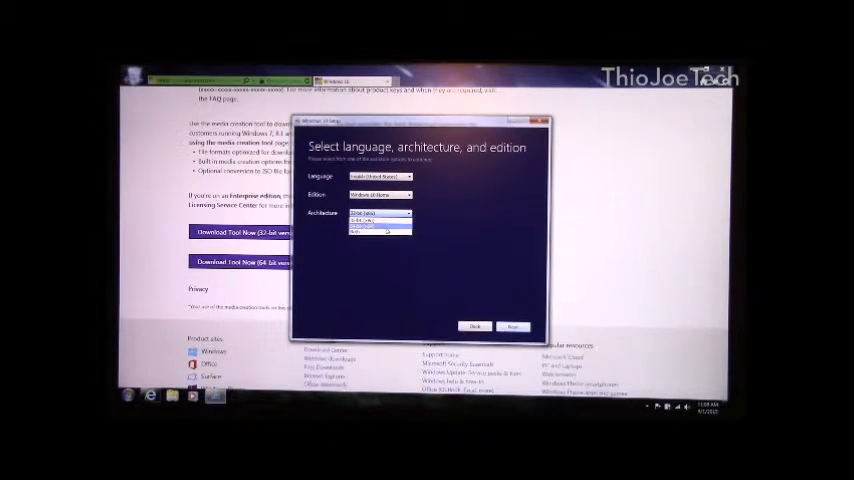
pyautogui.click(378, 228)
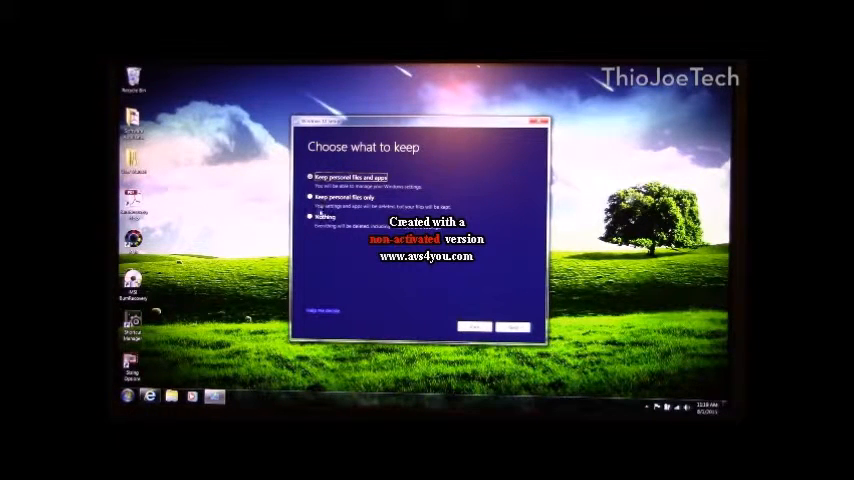
# Step: Keep 'Nothing' from the old system and start the Windows 10 Pro install from 'Ready to install'
pyautogui.click(314, 218)
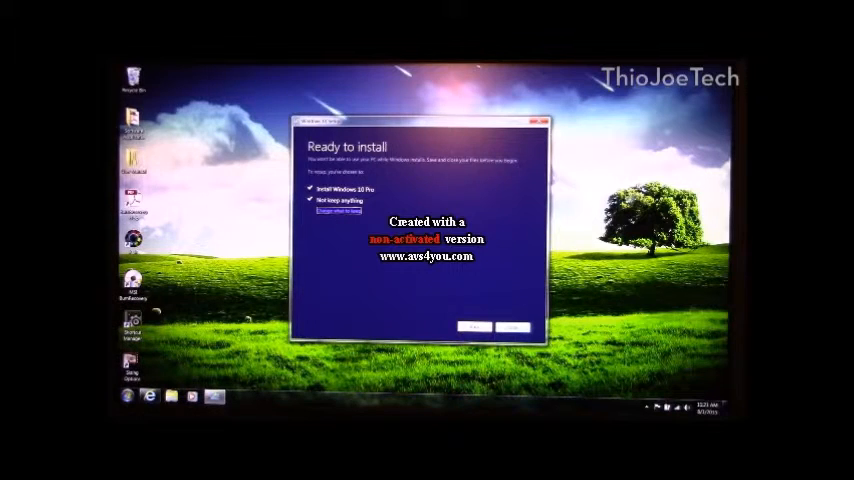
pyautogui.click(512, 328)
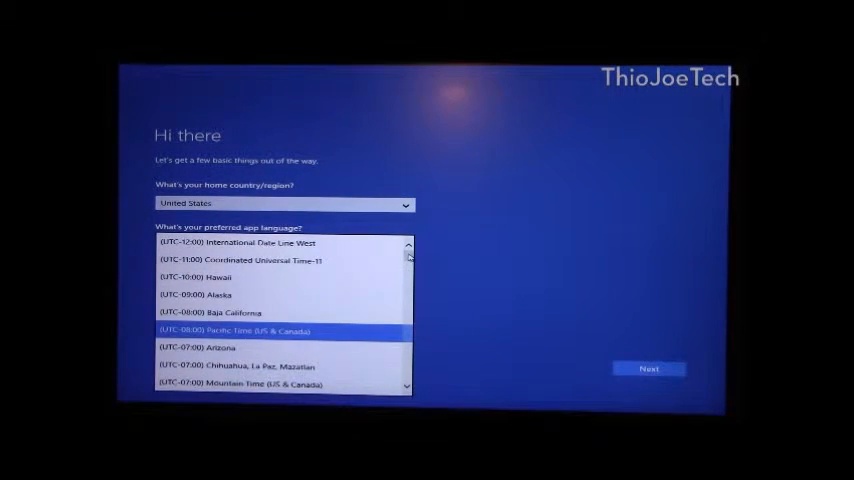
# Step: Set the time zone to Pacific Time and choose Customize settings instead of express
pyautogui.click(648, 368)
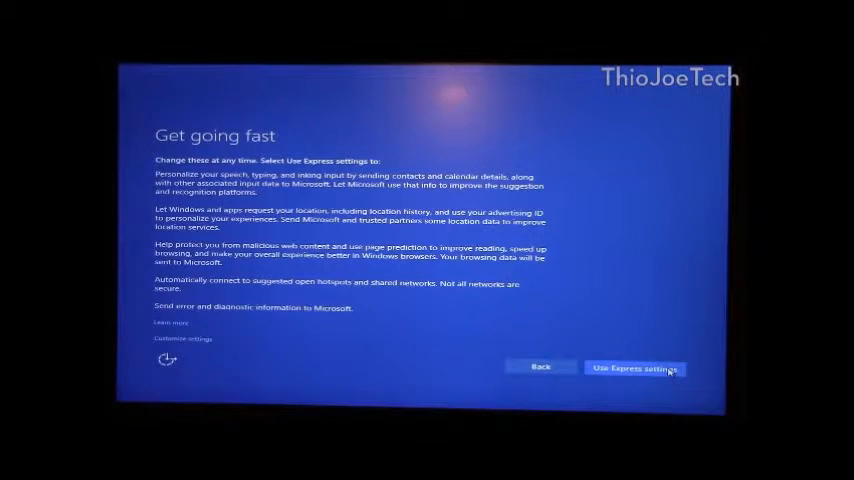
pyautogui.click(634, 368)
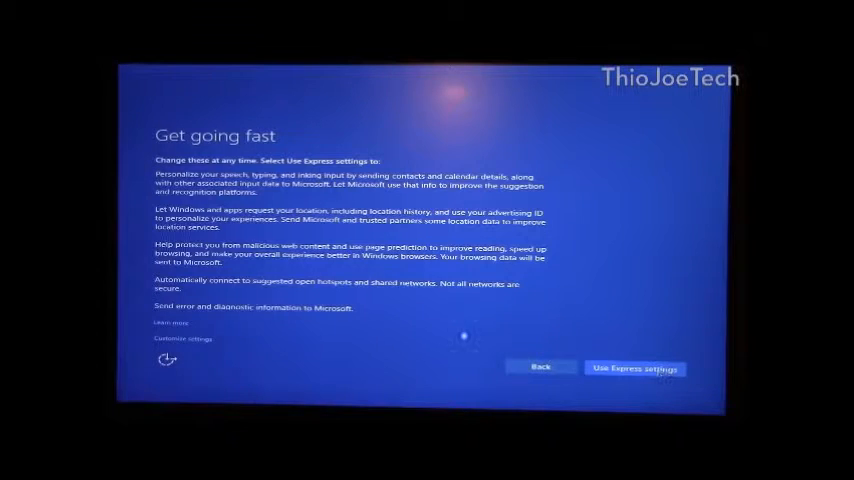
pyautogui.click(184, 338)
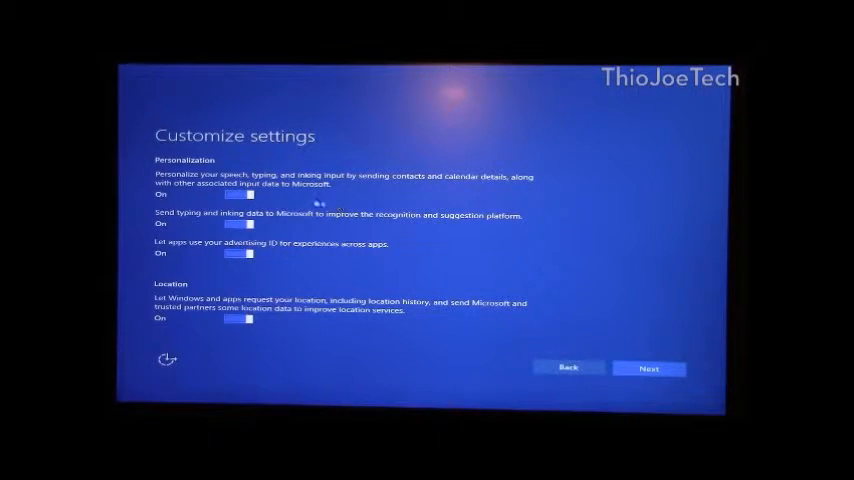
# Step: Switch off speech/inking personalization, typing data sharing and the advertising ID
pyautogui.click(240, 196)
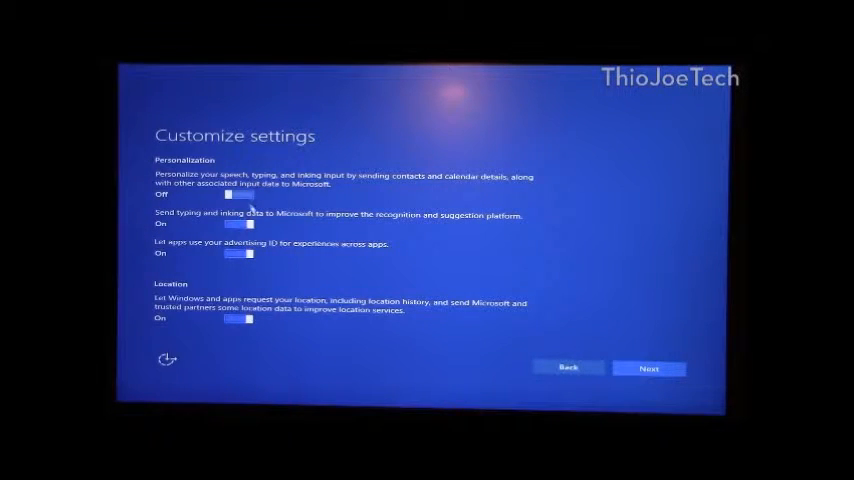
pyautogui.click(238, 224)
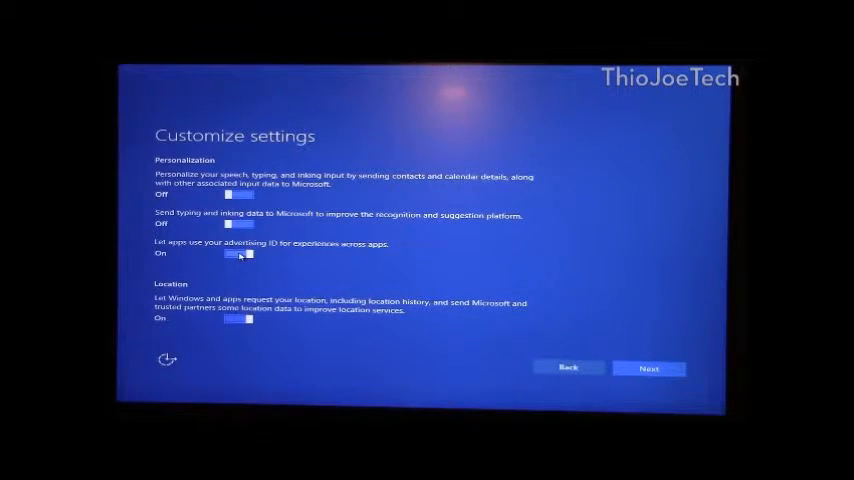
pyautogui.click(238, 252)
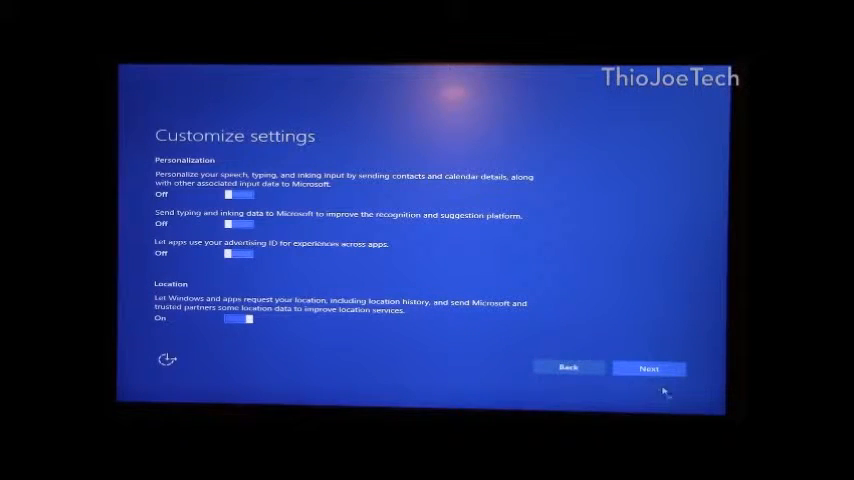
# Step: Turn off auto-connecting to networks shared by contacts and continue past Customize settings
pyautogui.click(648, 368)
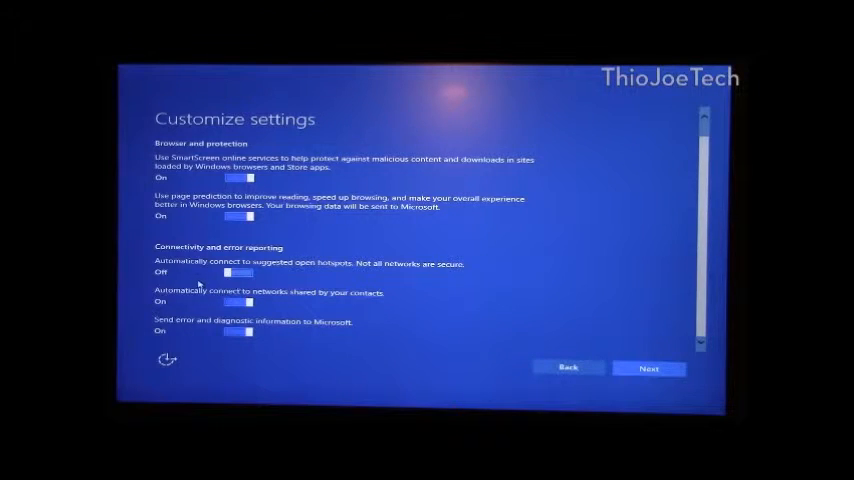
pyautogui.moveTo(348, 266)
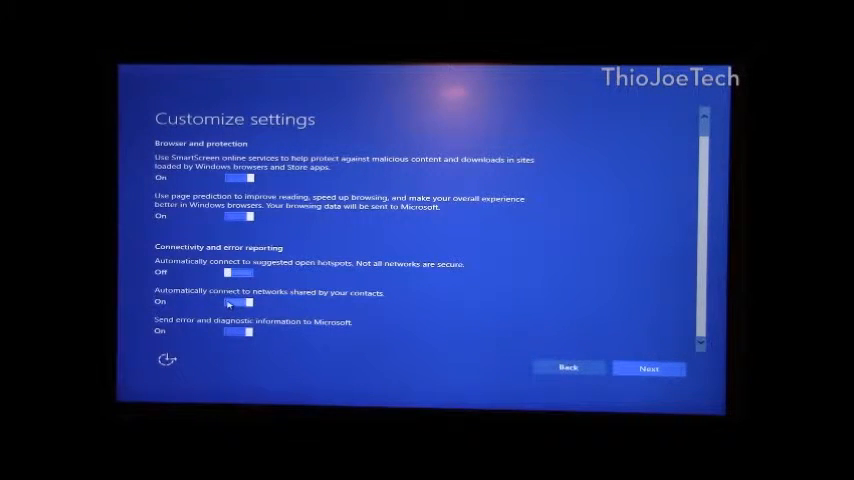
pyautogui.click(240, 302)
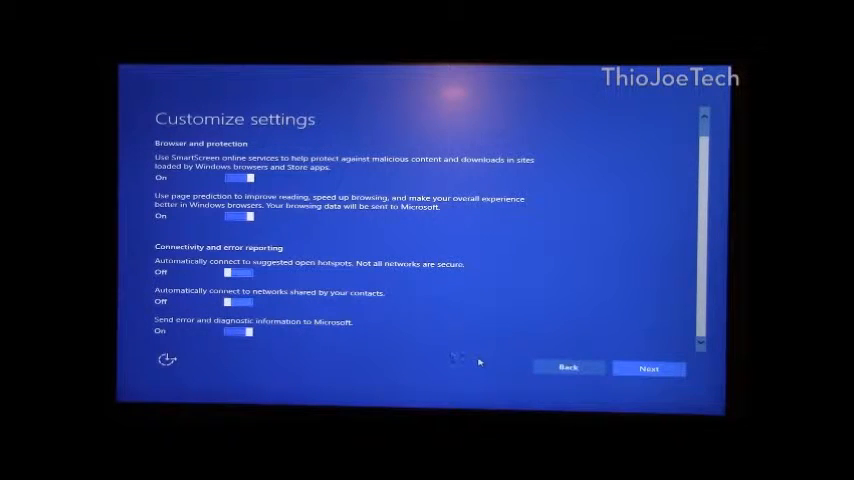
pyautogui.click(648, 368)
pyautogui.write('Joe')
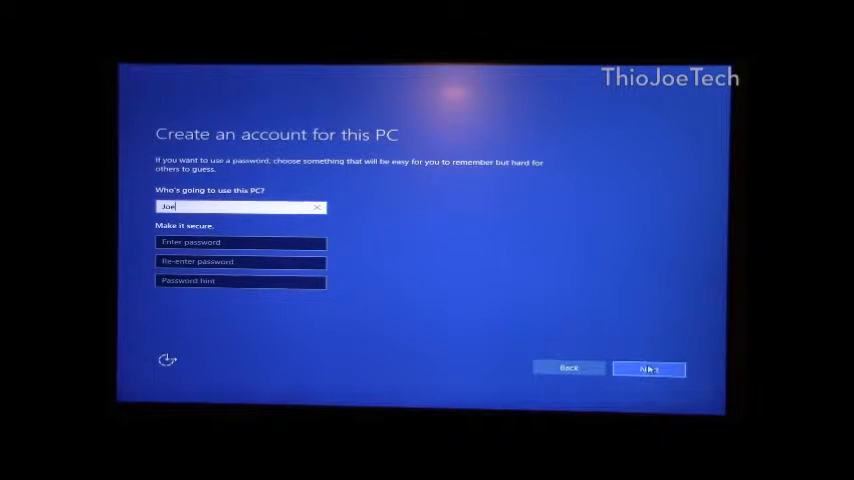
# Step: Create the local account for this PC and finish setup to reach the desktop
pyautogui.click(648, 368)
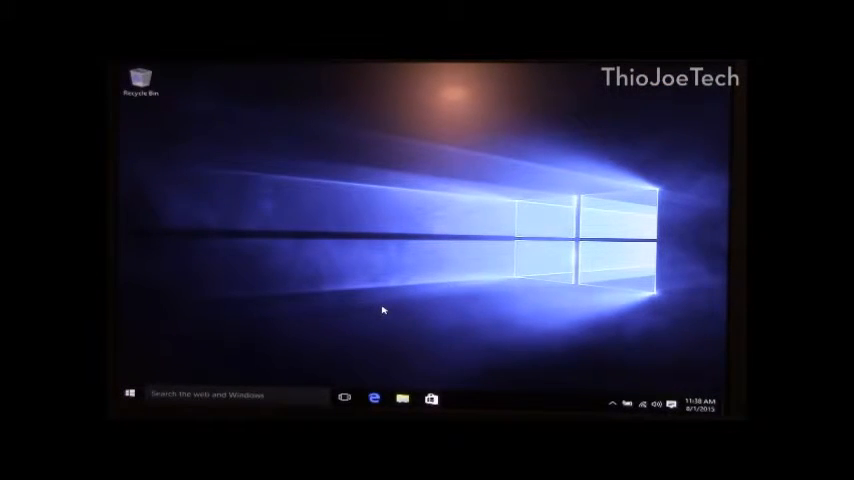
pyautogui.moveTo(156, 236)
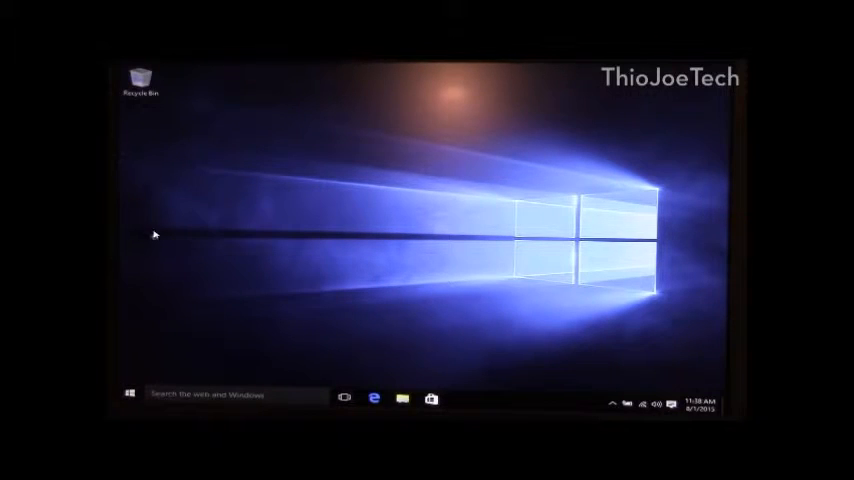
# Step: Launch File Explorer from Start and browse into the C: drive under This PC
pyautogui.click(128, 392)
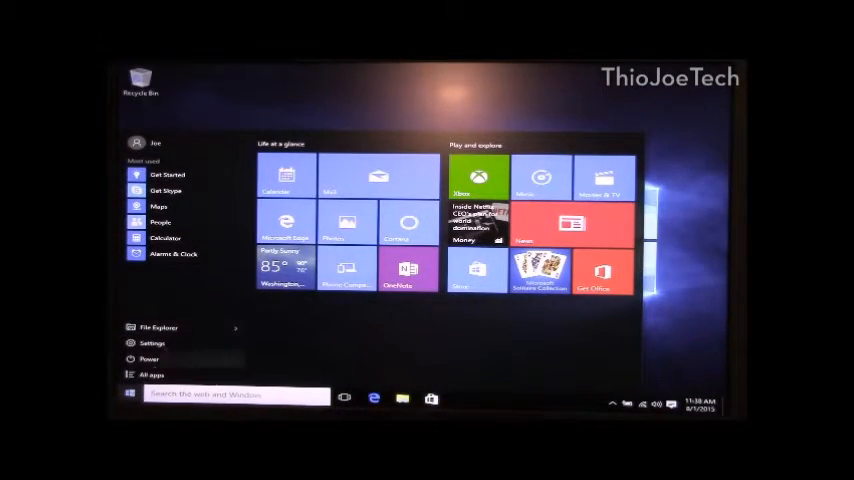
pyautogui.click(128, 396)
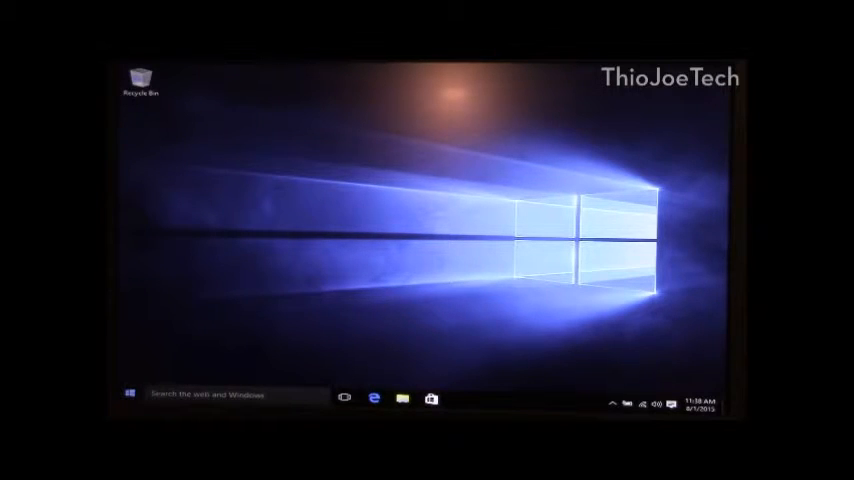
pyautogui.click(128, 394)
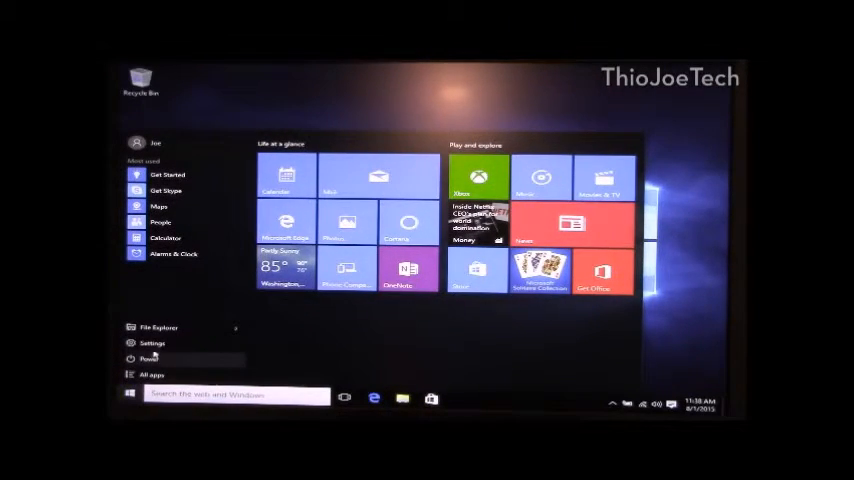
pyautogui.click(156, 328)
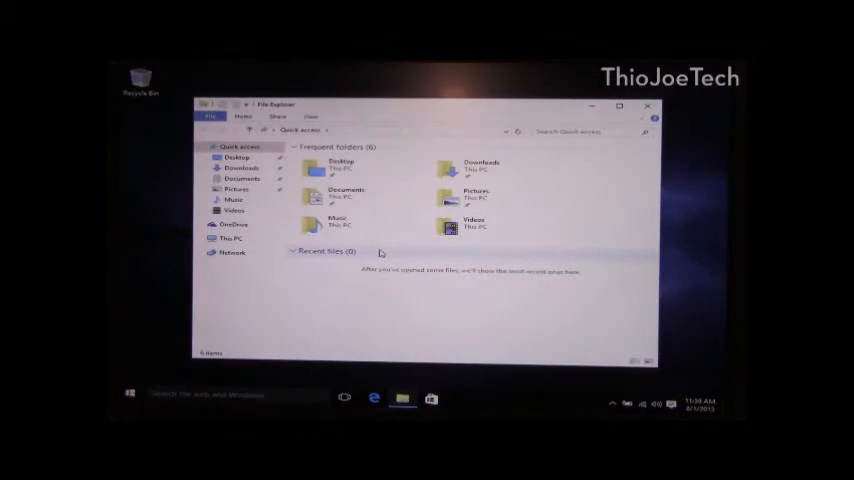
pyautogui.click(340, 224)
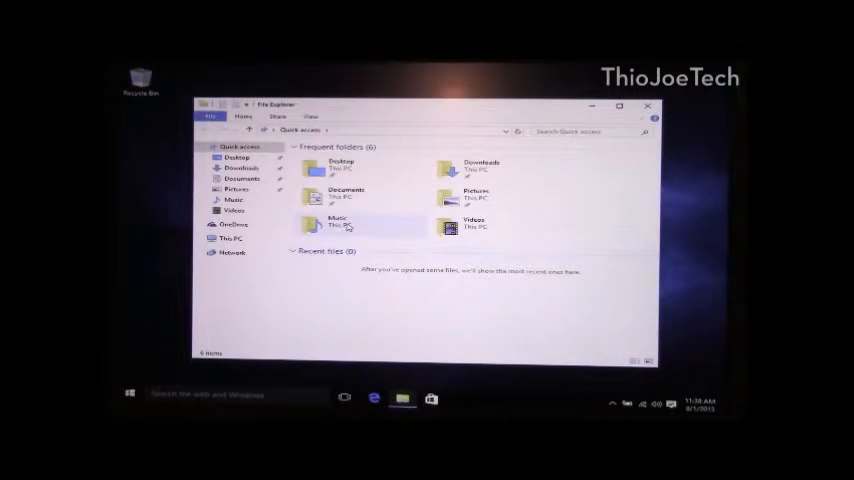
pyautogui.click(232, 238)
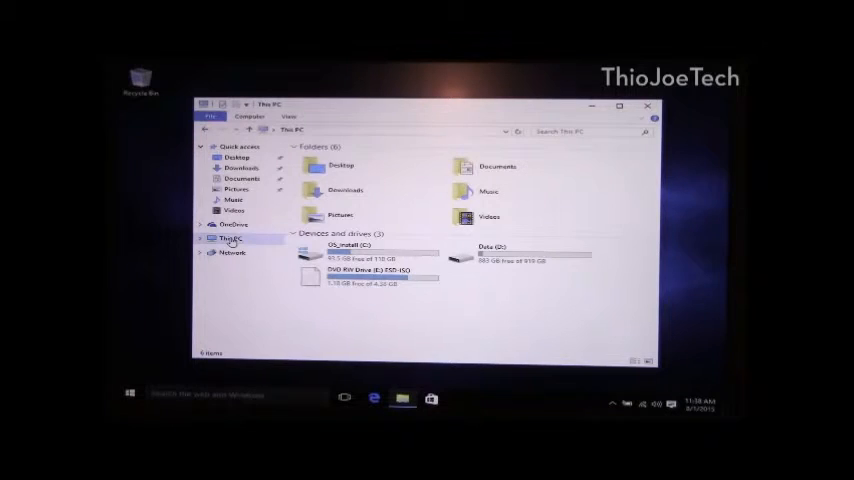
pyautogui.doubleClick(344, 250)
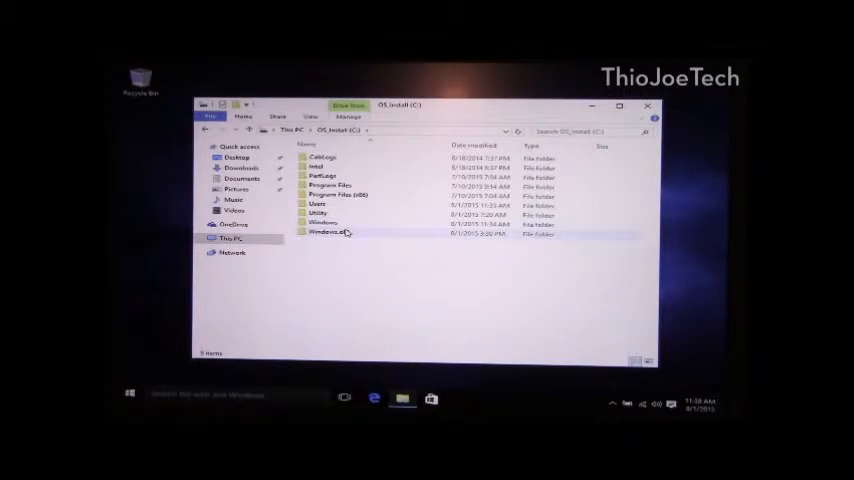
# Step: Look inside the Windows.old folder from the previous installation, then the Data drive
pyautogui.doubleClick(326, 232)
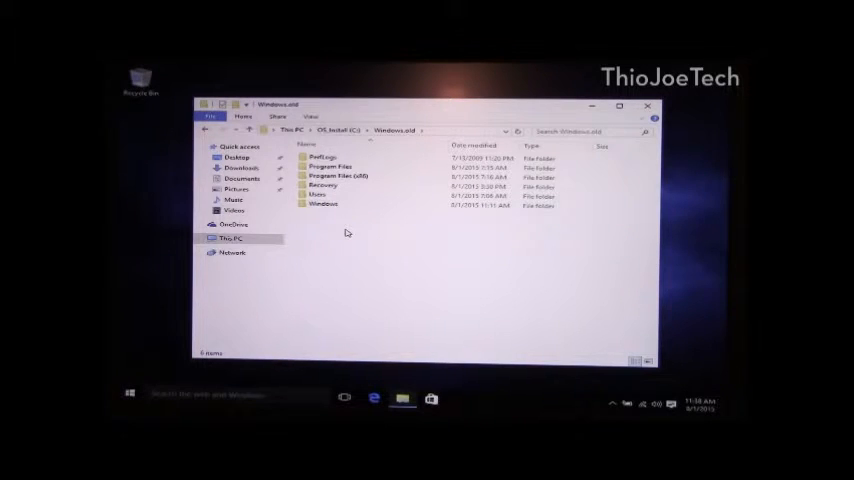
pyautogui.click(322, 194)
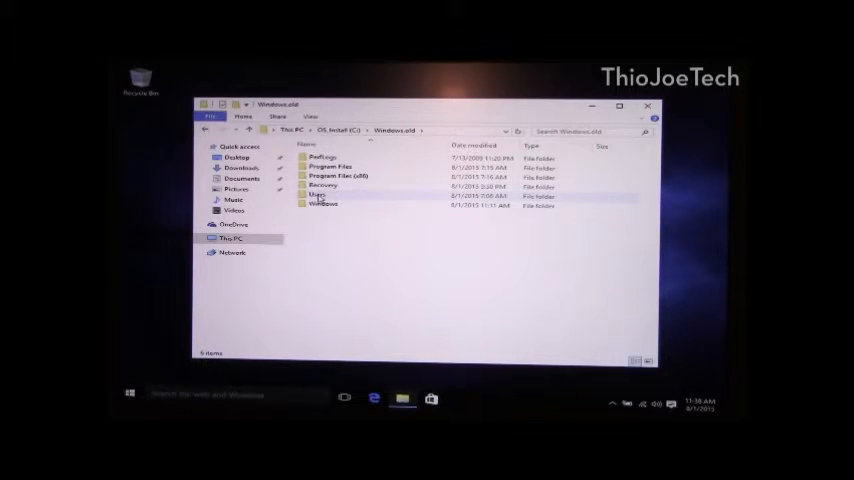
pyautogui.doubleClick(332, 166)
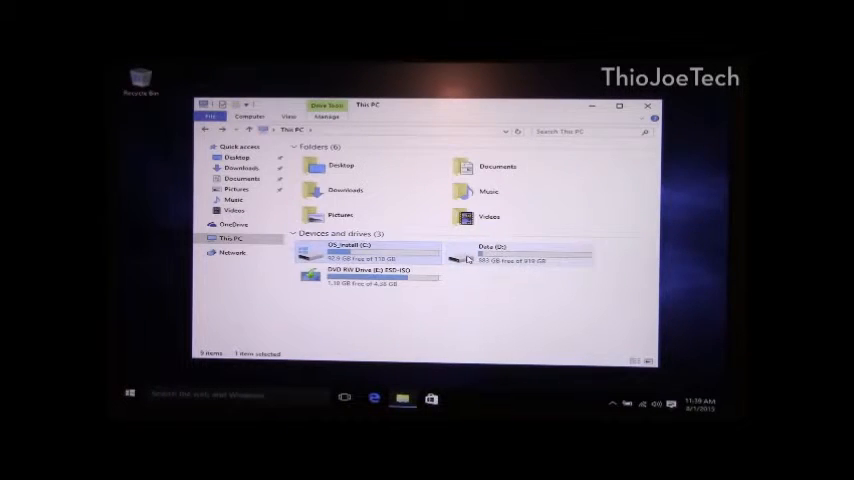
pyautogui.doubleClick(490, 252)
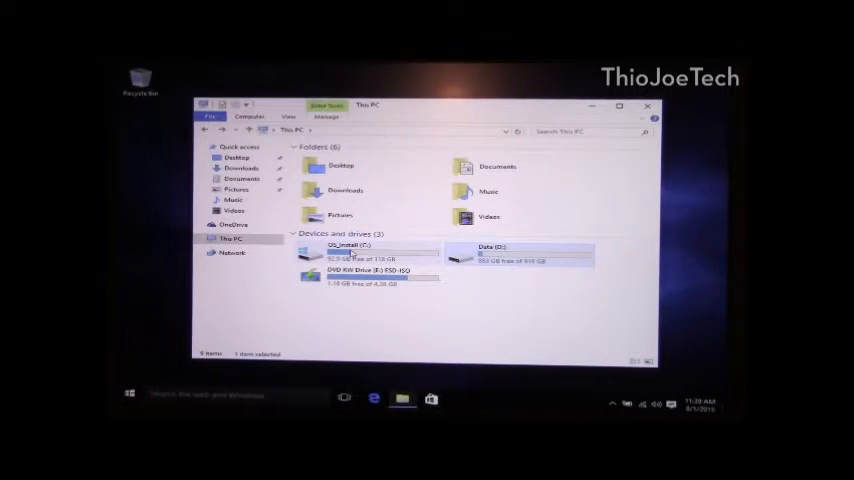
pyautogui.doubleClick(344, 252)
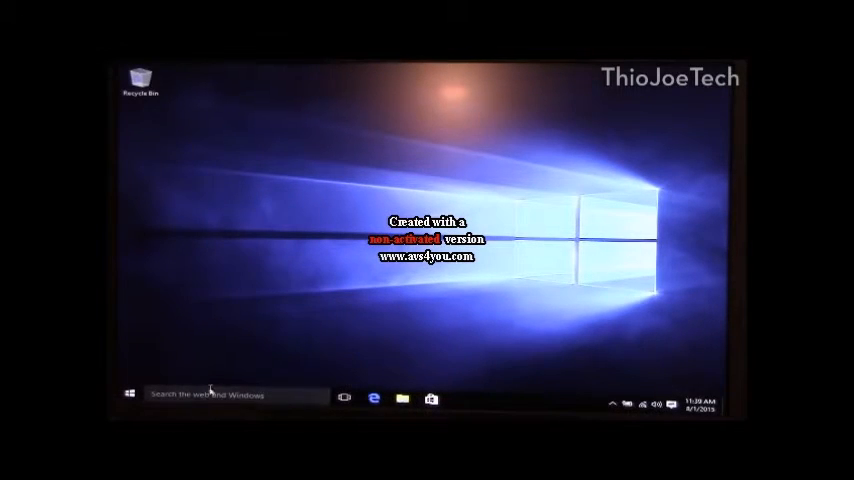
pyautogui.write('activate')
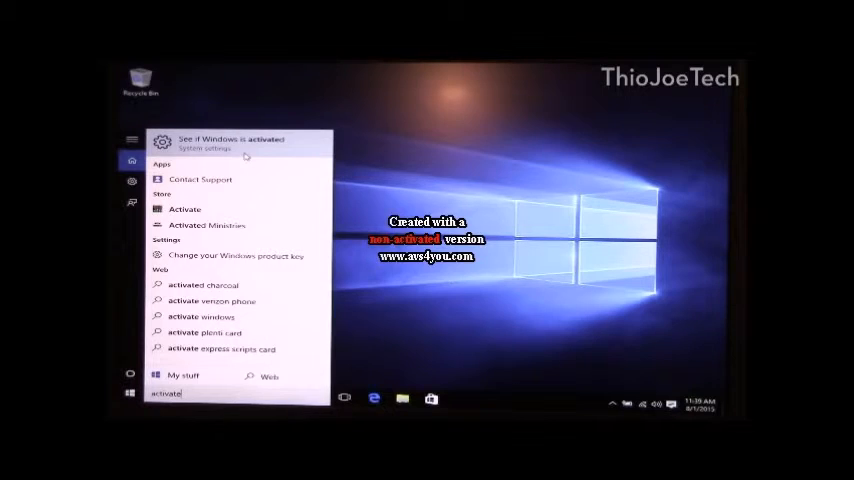
pyautogui.click(240, 140)
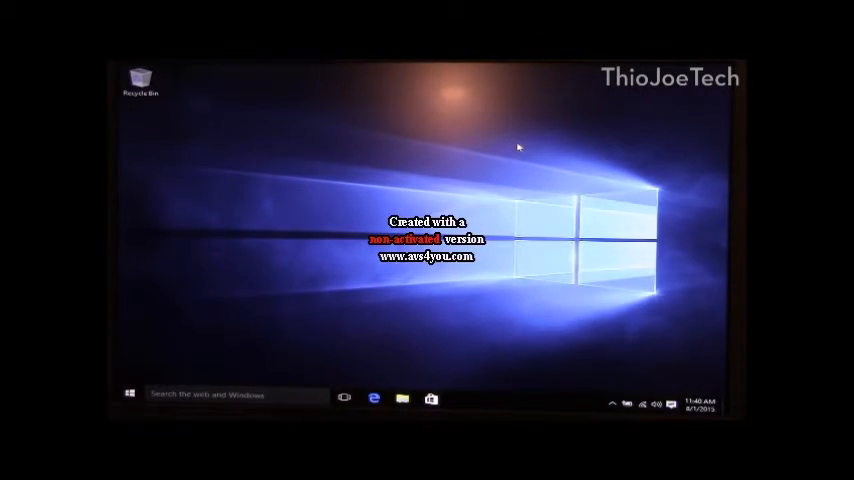
pyautogui.moveTo(118, 388)
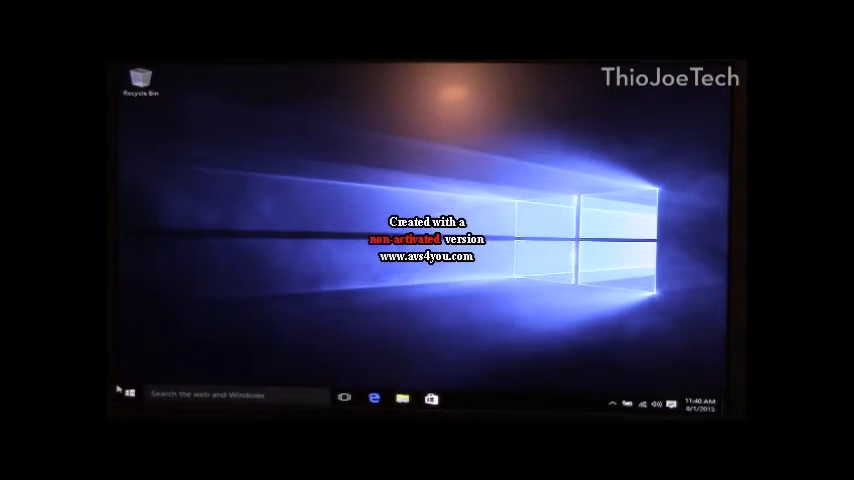
# Step: Confirm the DVD drive with the Windows installation image appears under This PC
pyautogui.click(128, 392)
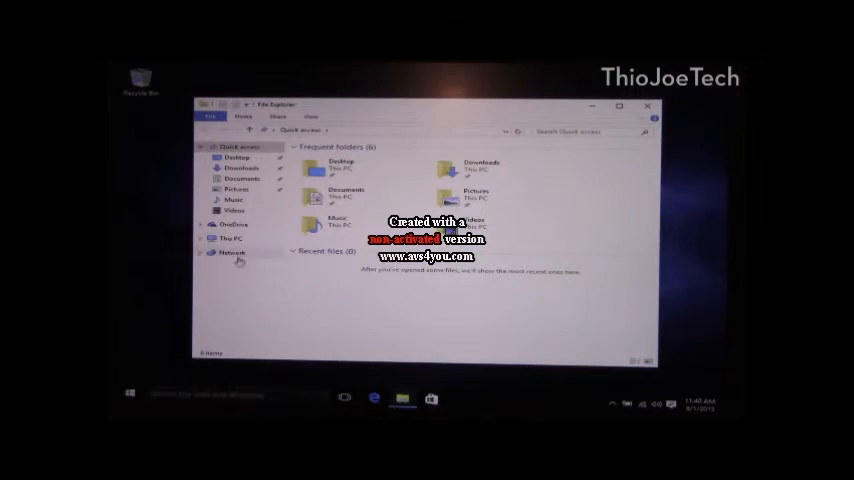
pyautogui.click(232, 238)
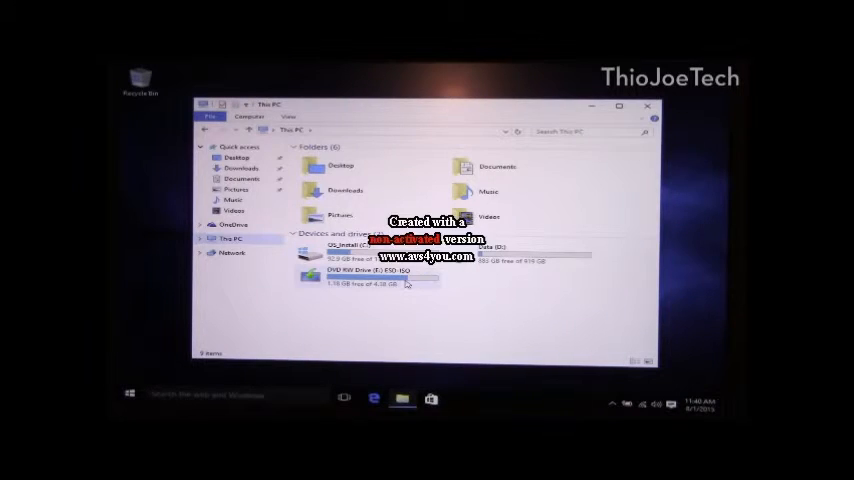
pyautogui.click(376, 276)
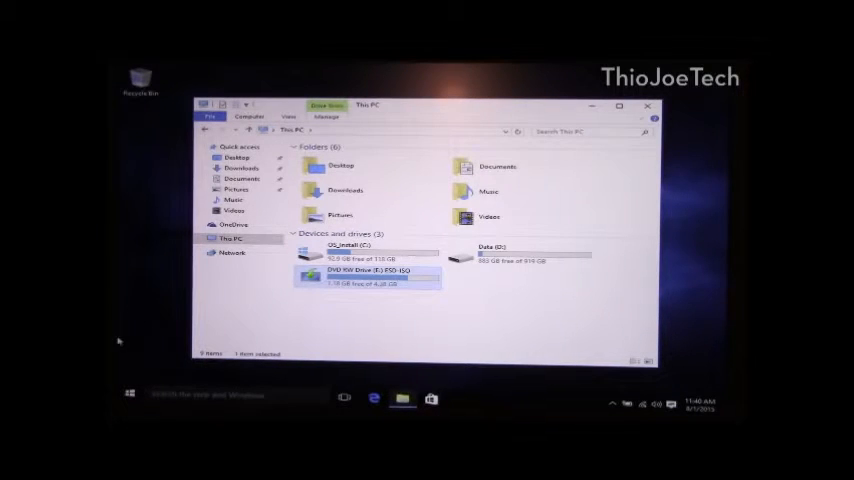
# Step: Restart the computer from the Start menu's Power options to boot the install media
pyautogui.click(130, 392)
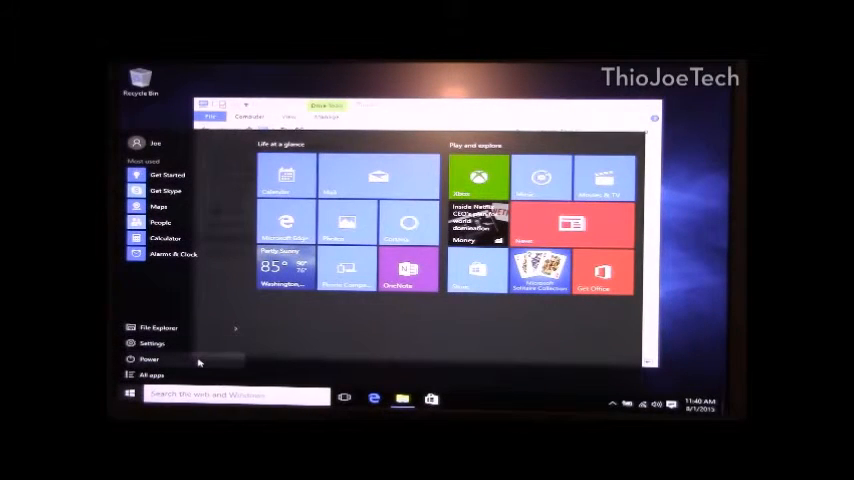
pyautogui.click(148, 360)
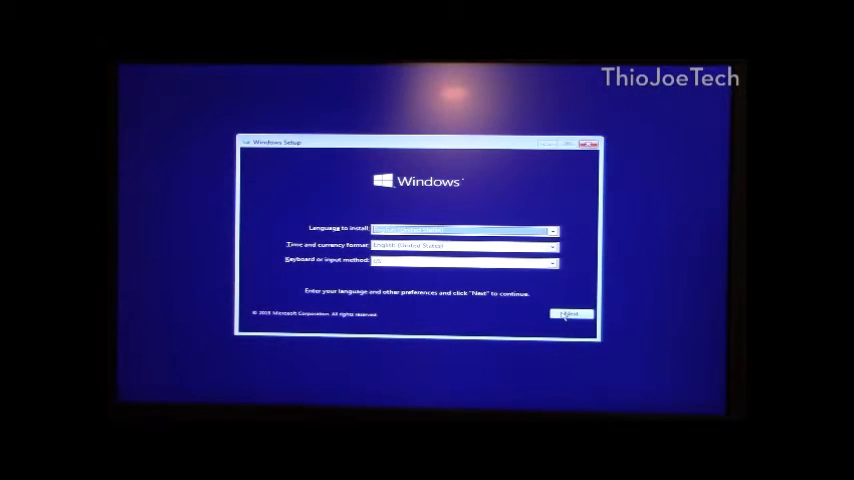
# Step: Accept the default language and keyboard settings and choose Install now
pyautogui.click(570, 312)
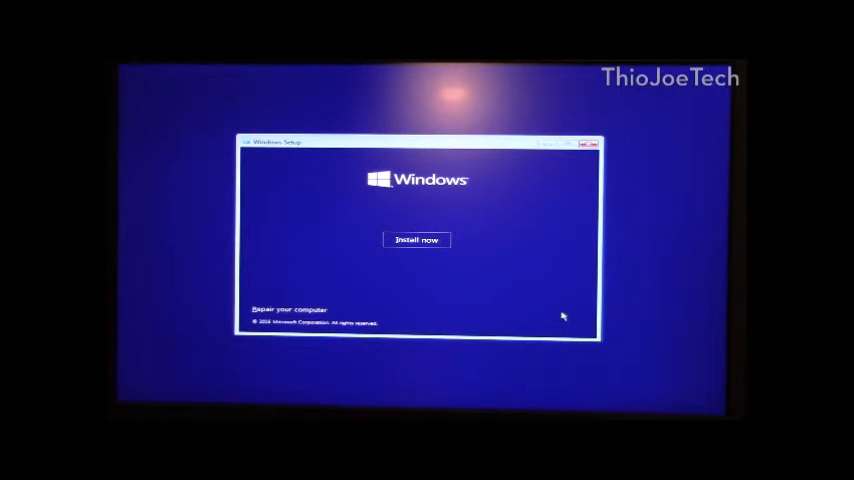
pyautogui.moveTo(392, 250)
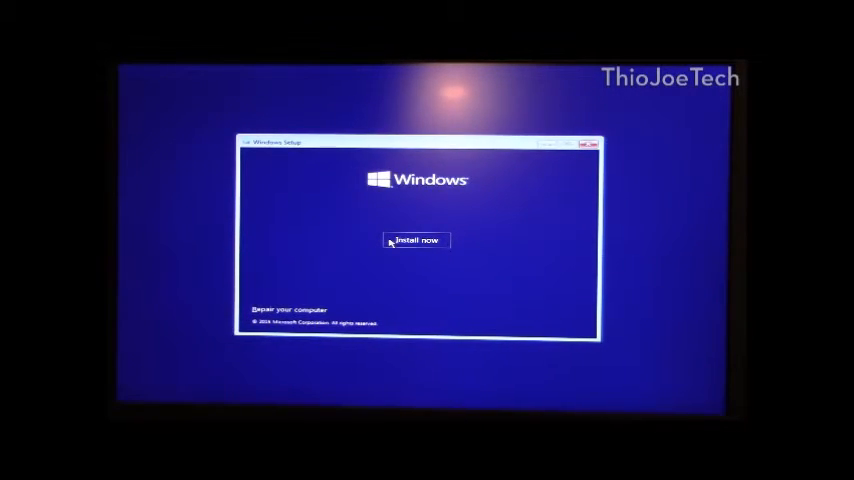
pyautogui.click(414, 240)
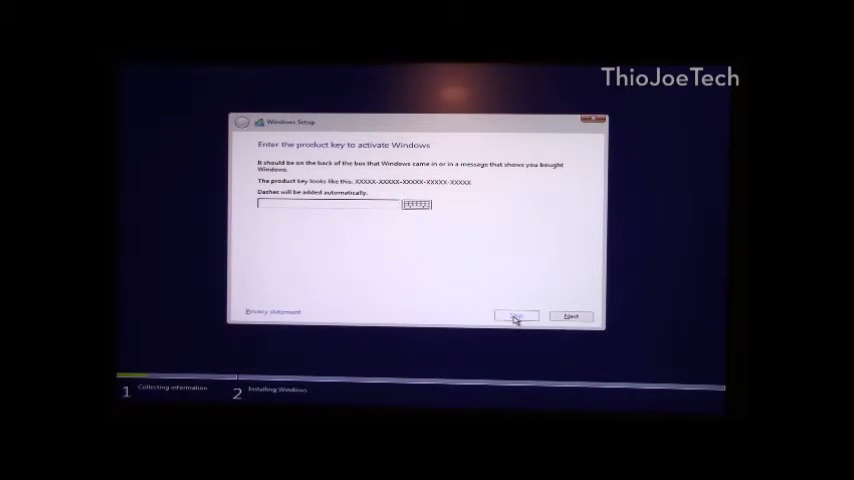
# Step: Skip the product key and choose 'Custom: Install Windows only (advanced)'
pyautogui.click(516, 316)
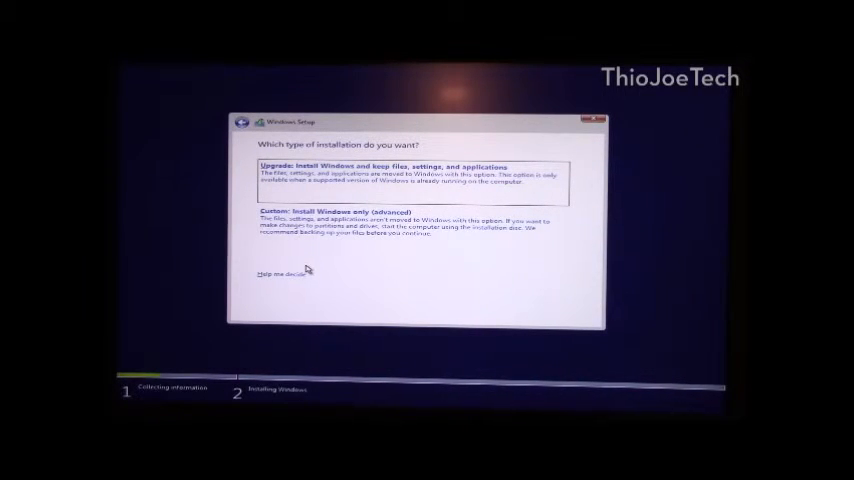
pyautogui.click(410, 224)
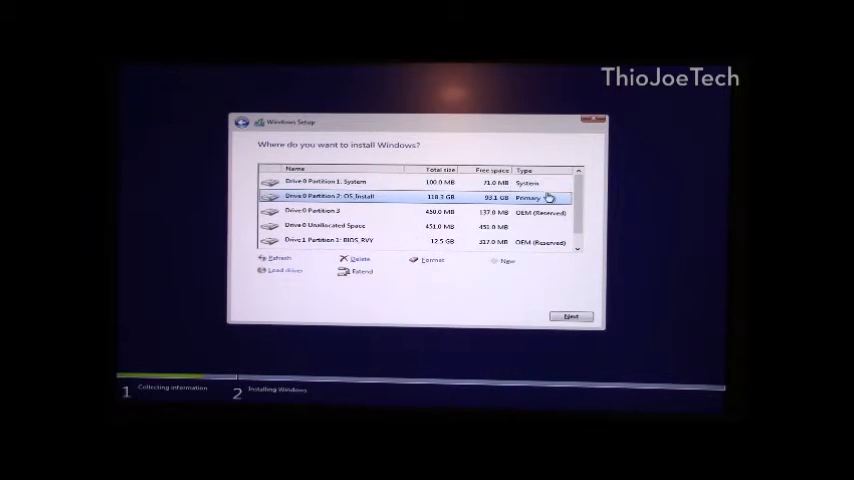
pyautogui.scroll(-3)
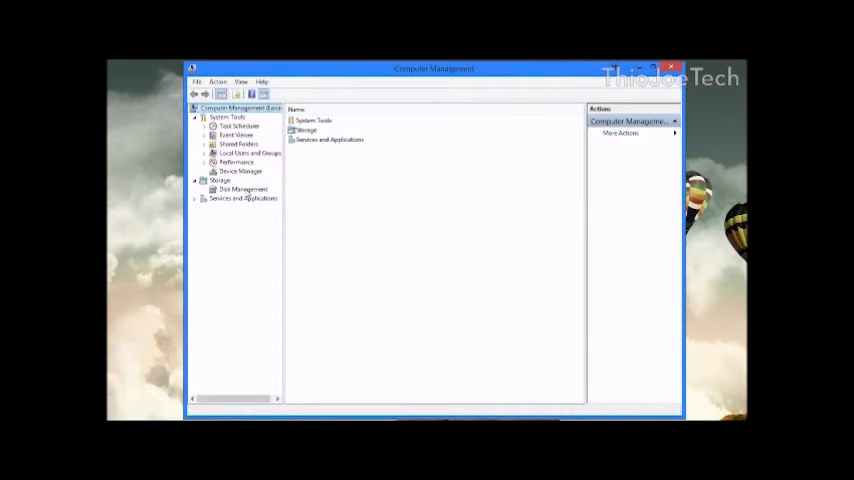
pyautogui.moveTo(270, 218)
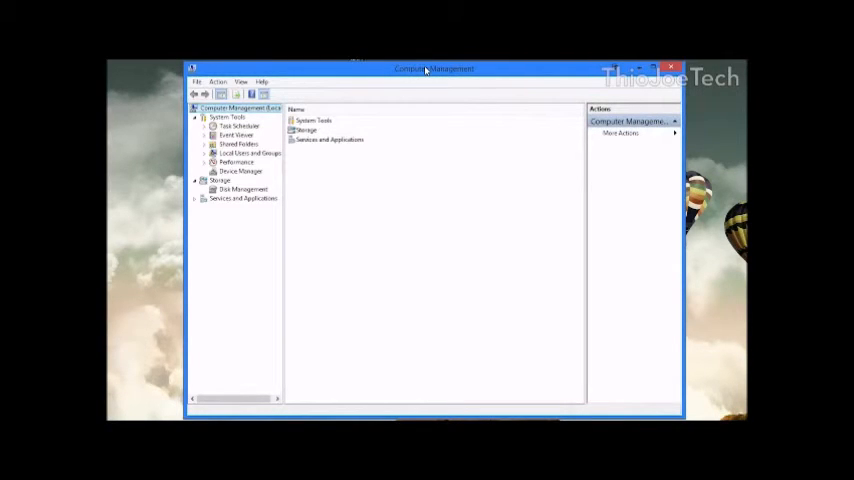
pyautogui.moveTo(416, 120)
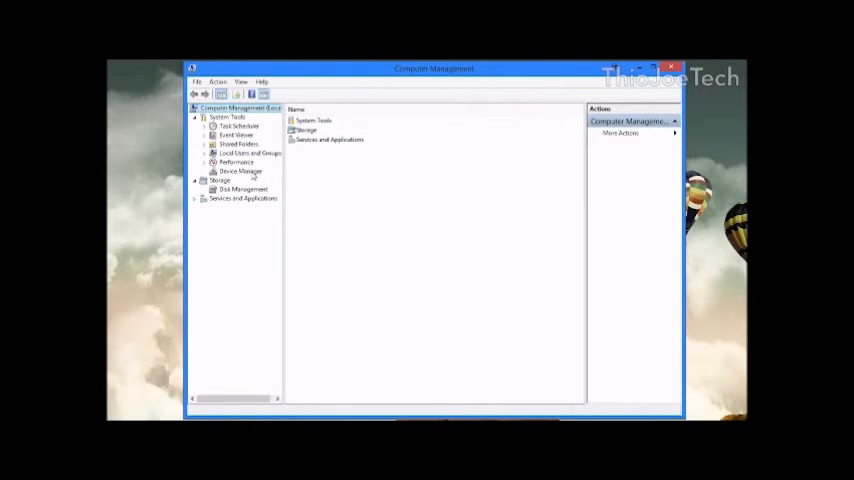
# Step: Select Disk Management under Storage in the Computer Management tree
pyautogui.click(206, 180)
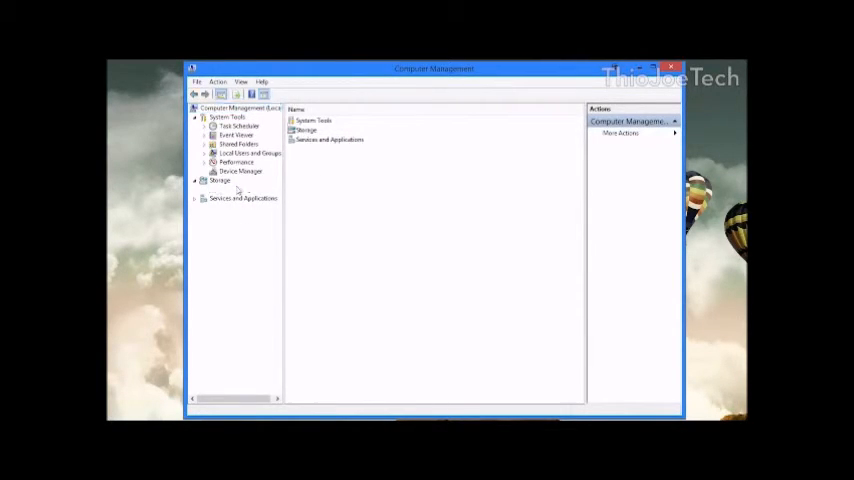
pyautogui.click(242, 188)
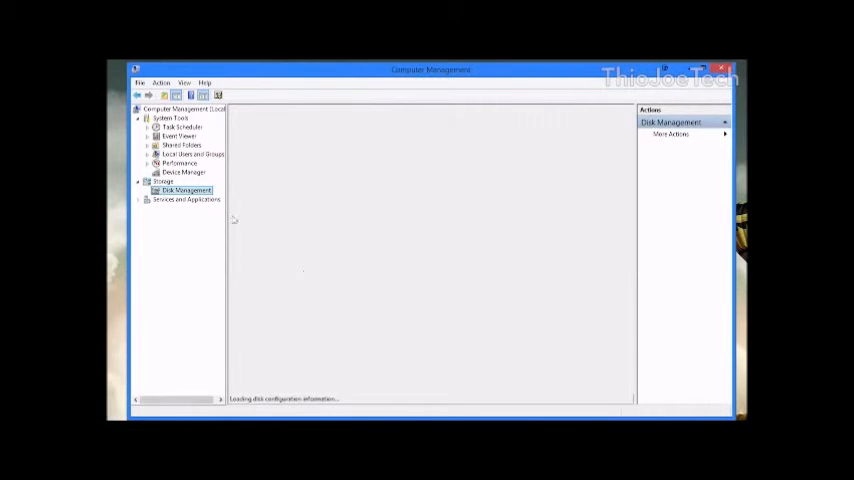
pyautogui.moveTo(284, 316)
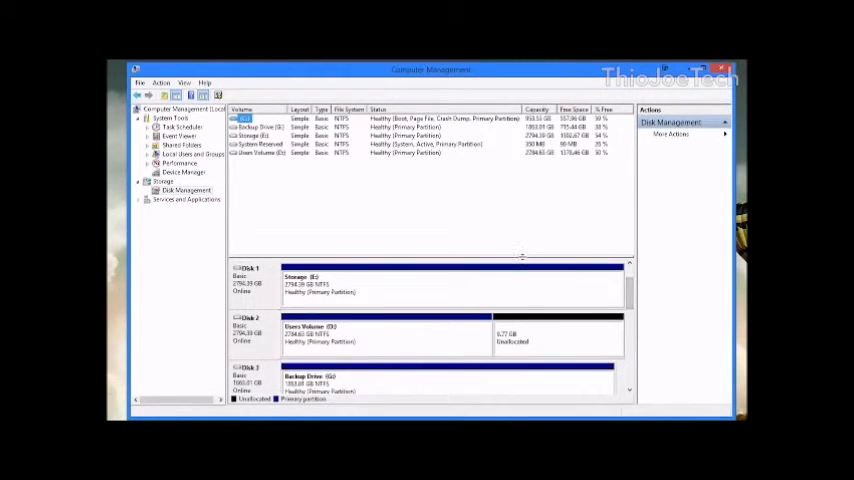
pyautogui.scroll(-3)
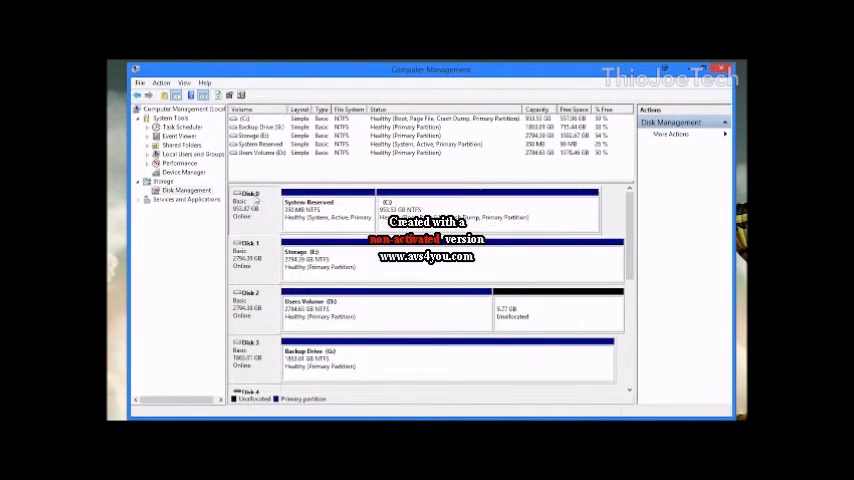
pyautogui.click(480, 212)
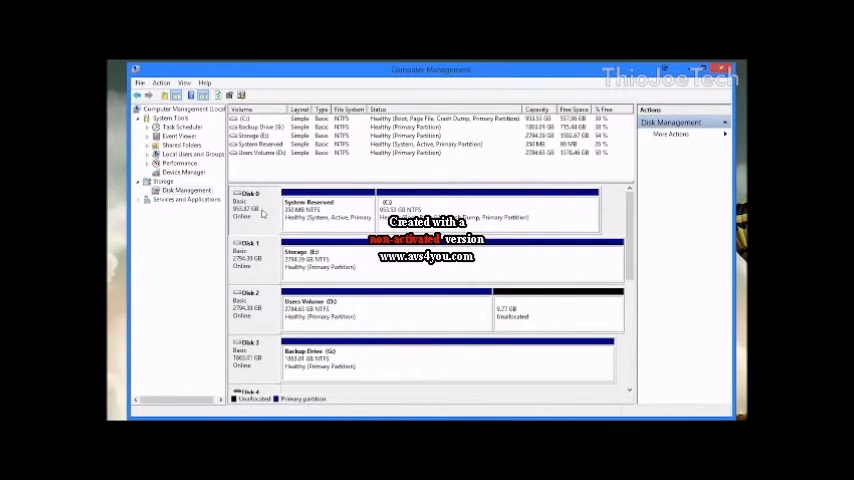
pyautogui.moveTo(332, 288)
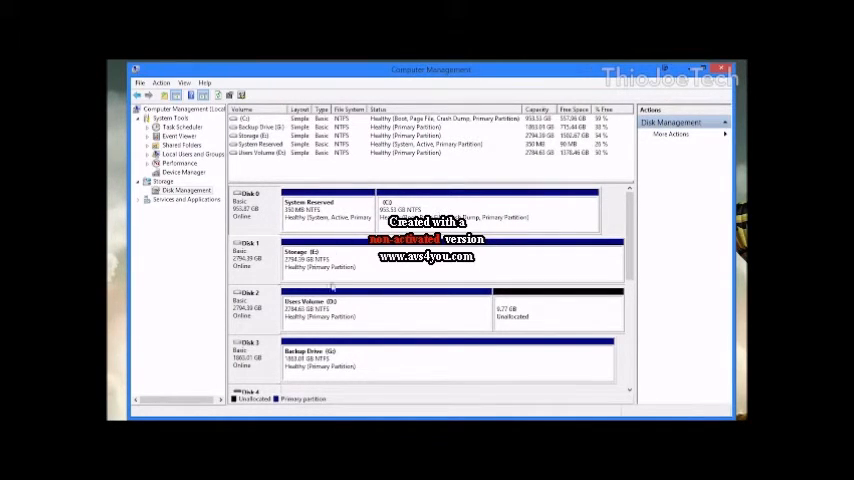
pyautogui.moveTo(456, 320)
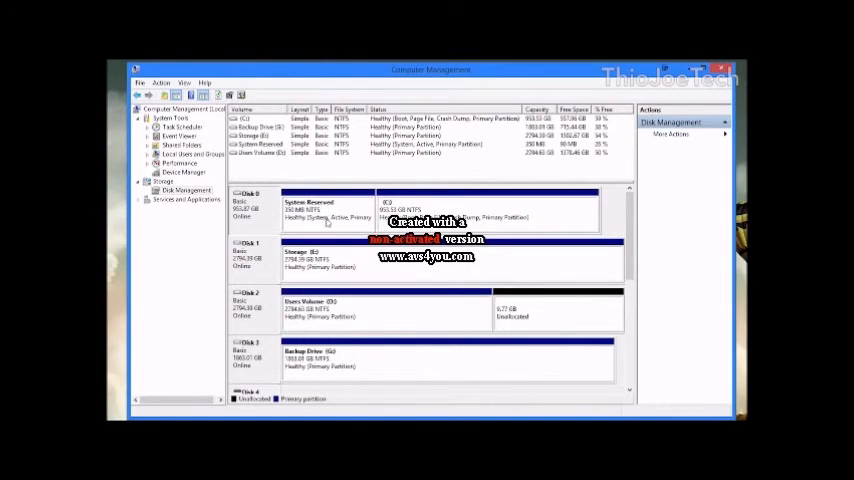
pyautogui.moveTo(258, 220)
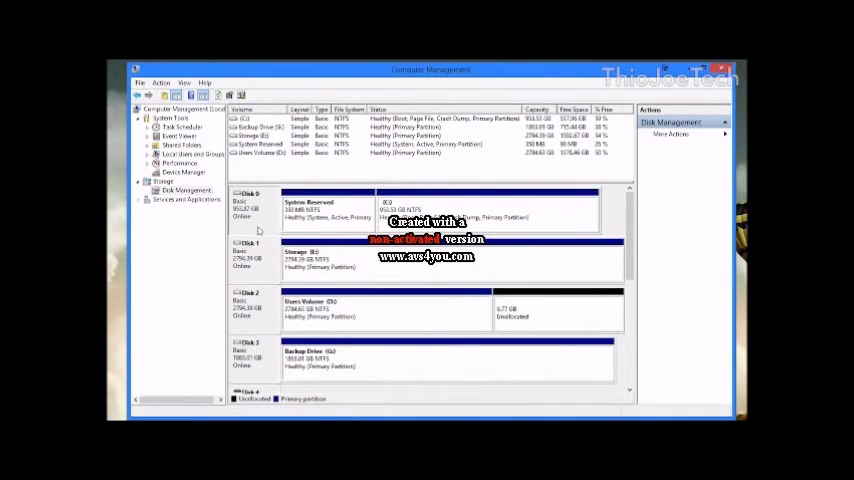
pyautogui.click(252, 210)
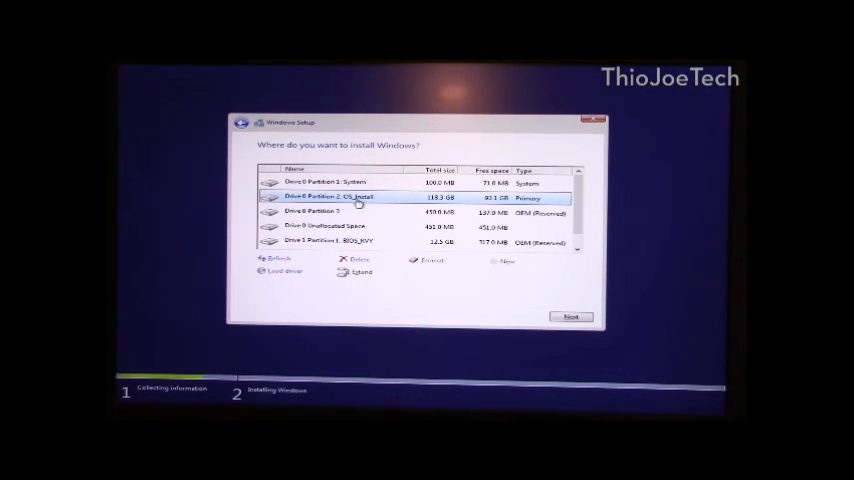
pyautogui.moveTo(392, 204)
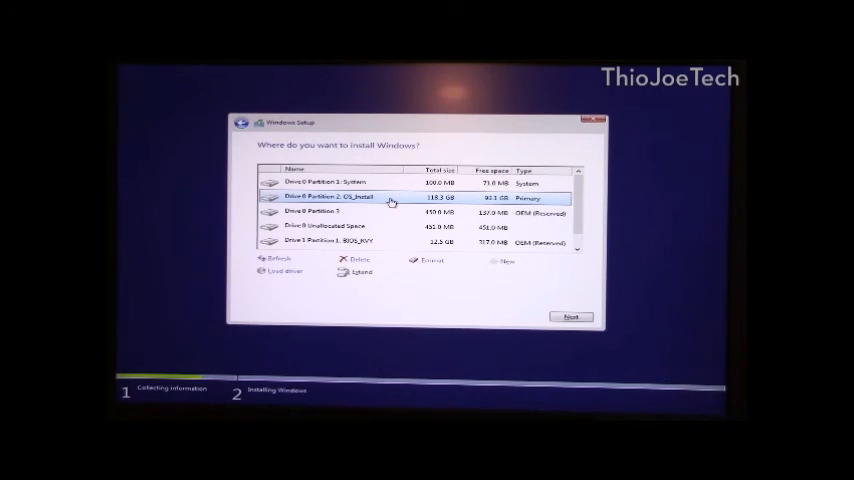